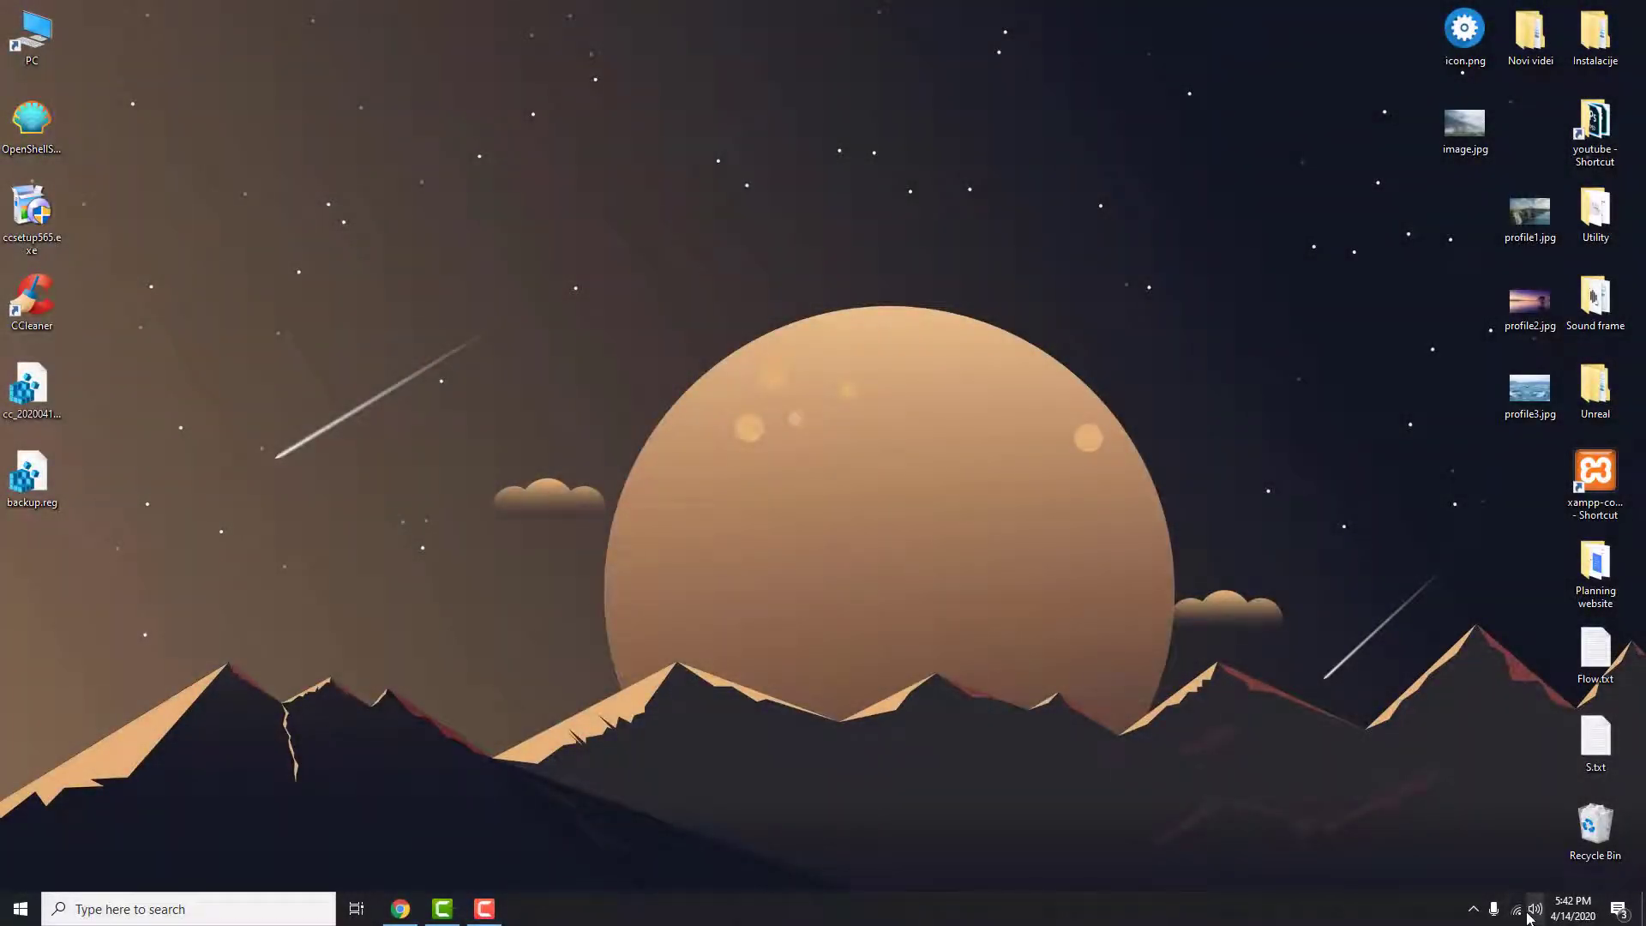
Open the Volume mixer from the speaker tray icon's context menu
right_click(1528, 909)
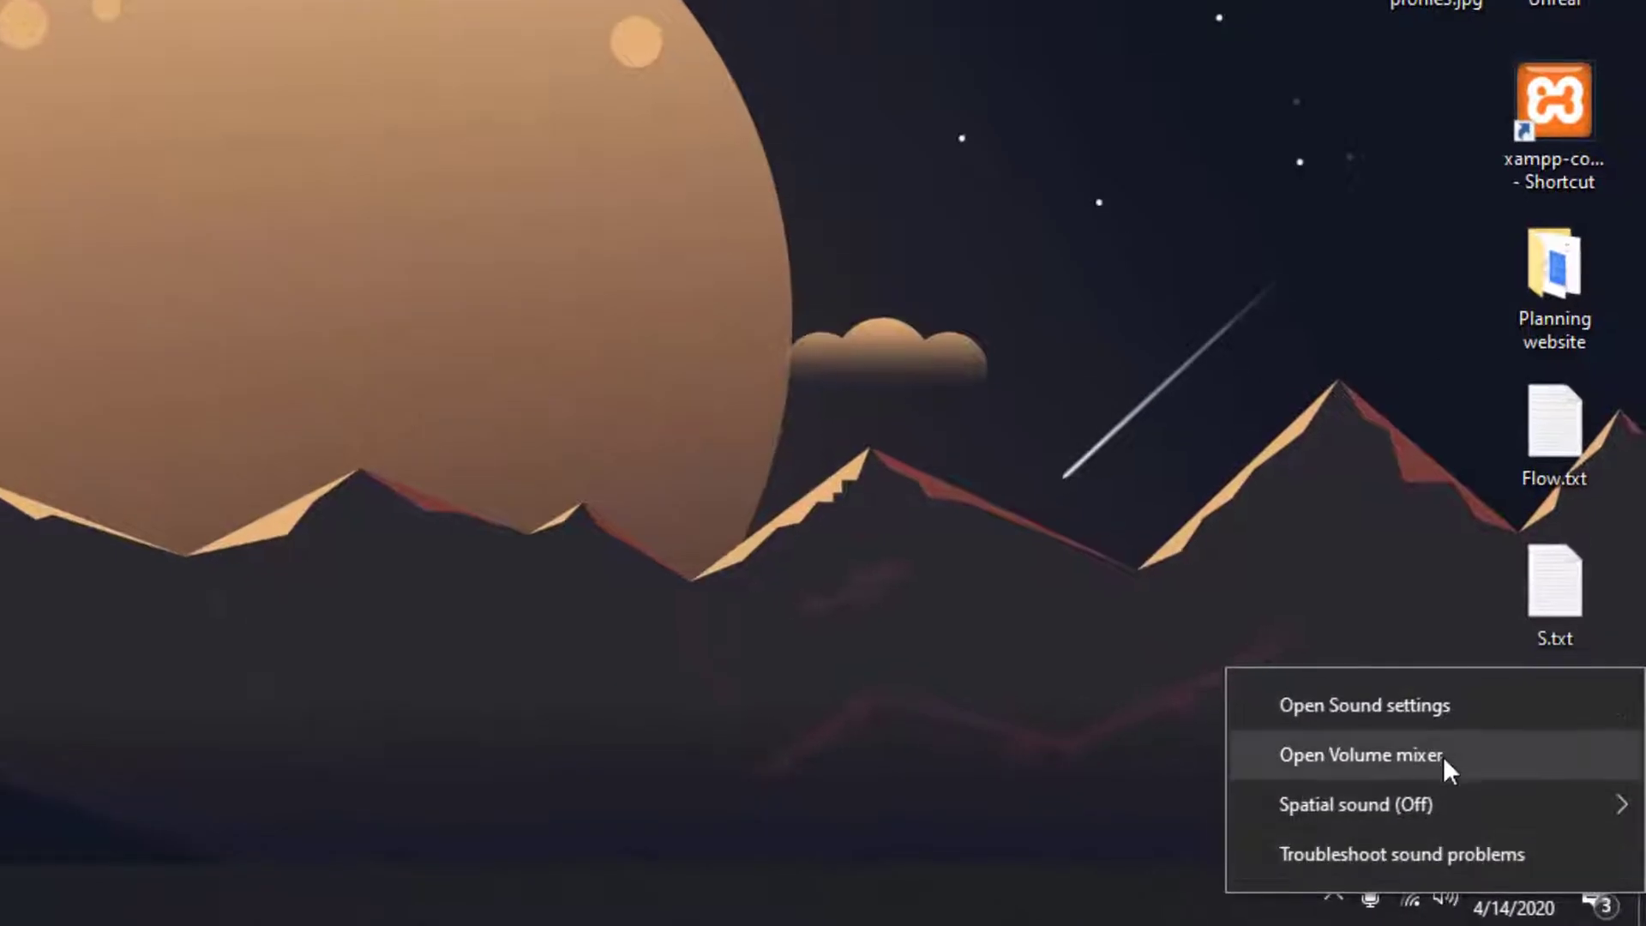
click(1360, 755)
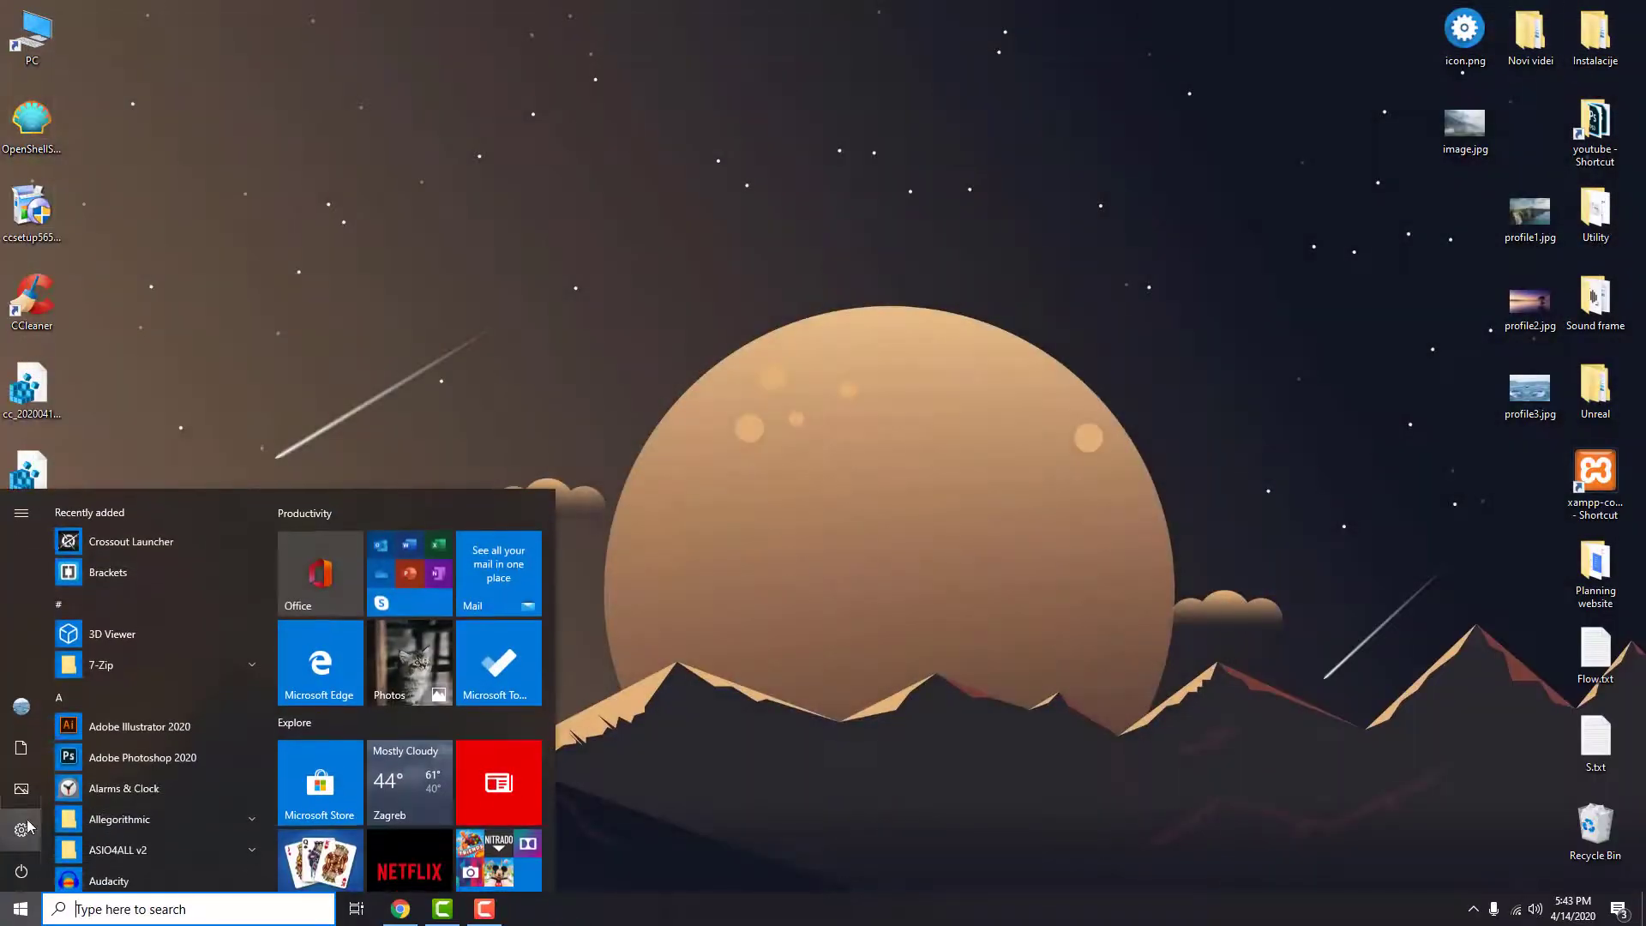
Reach the Speakers device properties page via Settings > System > Sound
click(21, 830)
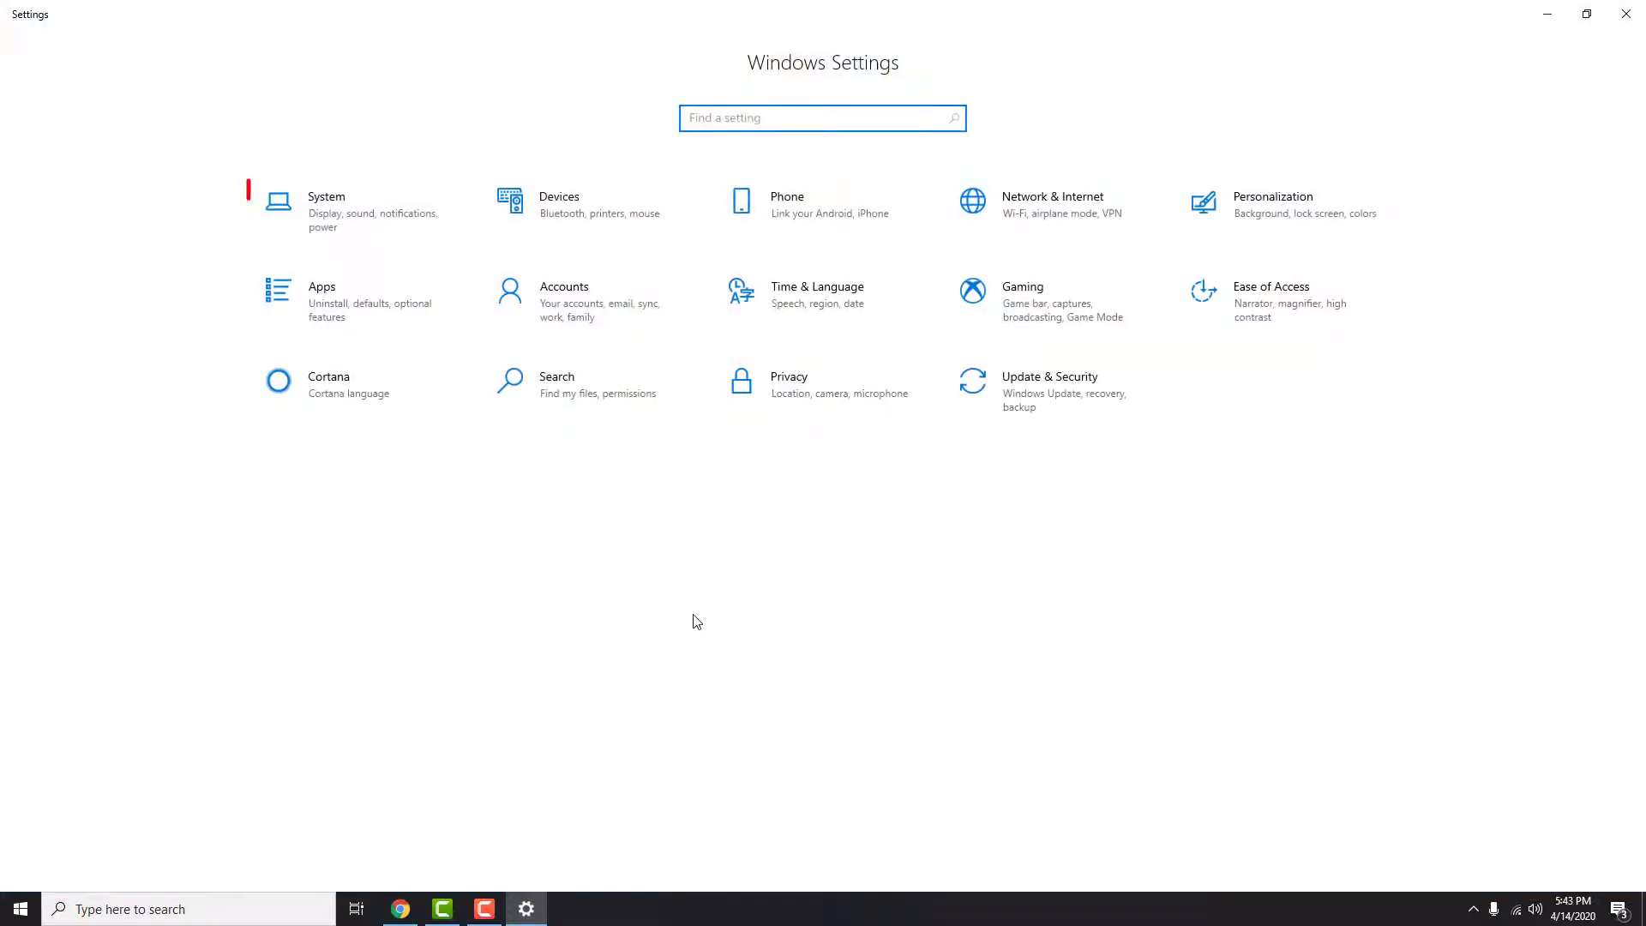
click(326, 199)
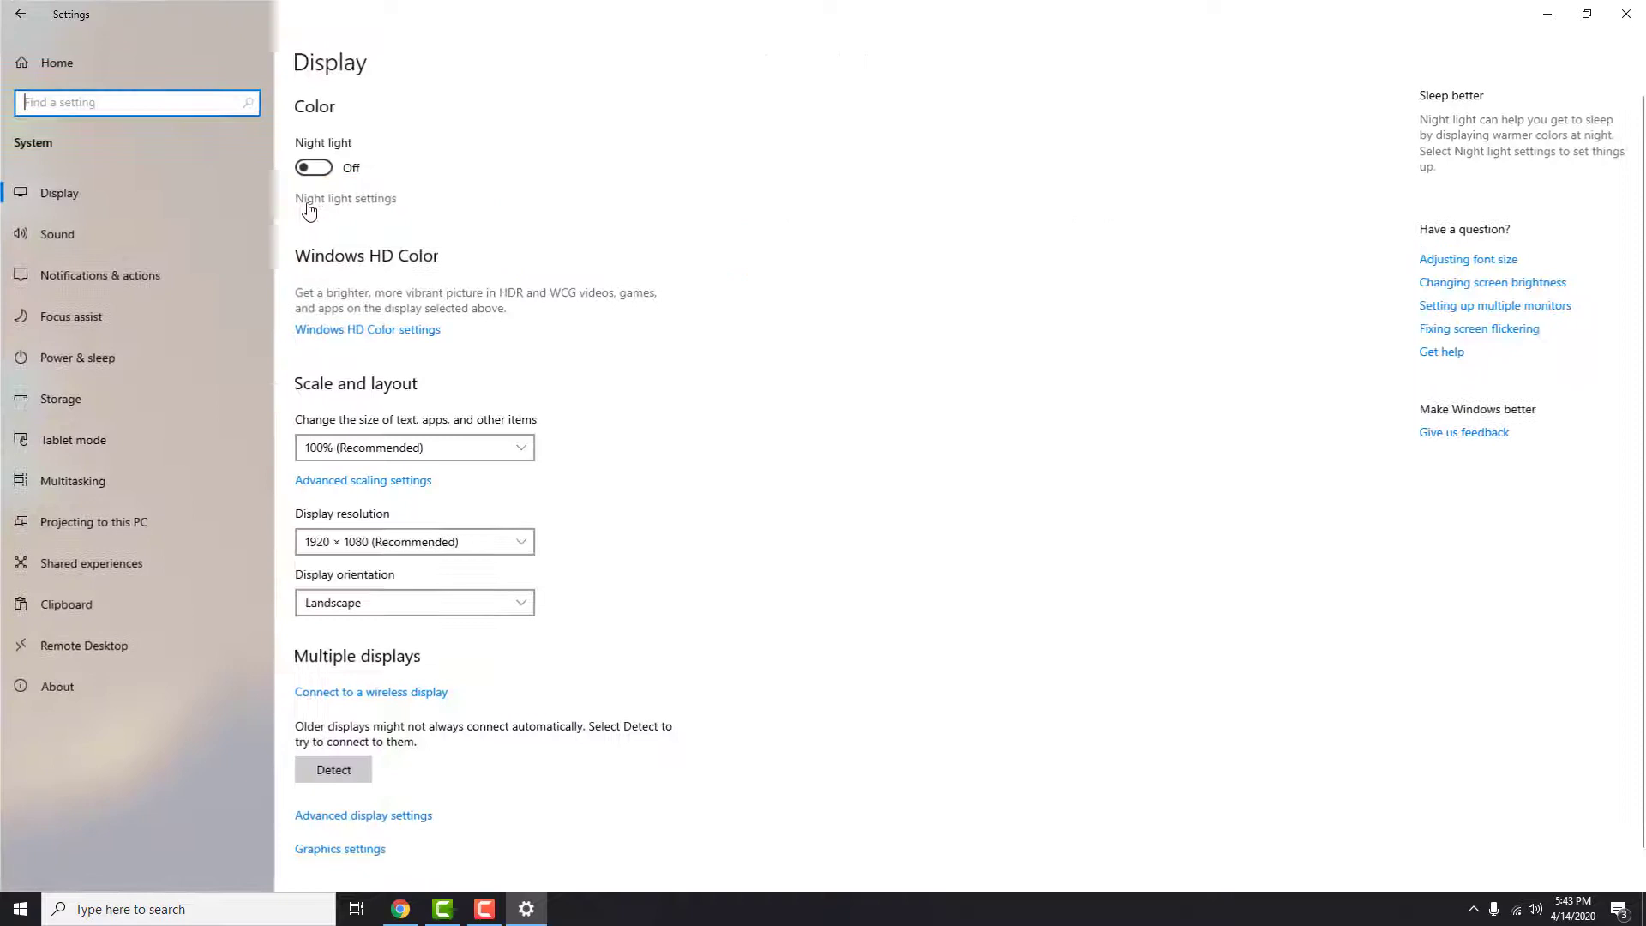
click(57, 234)
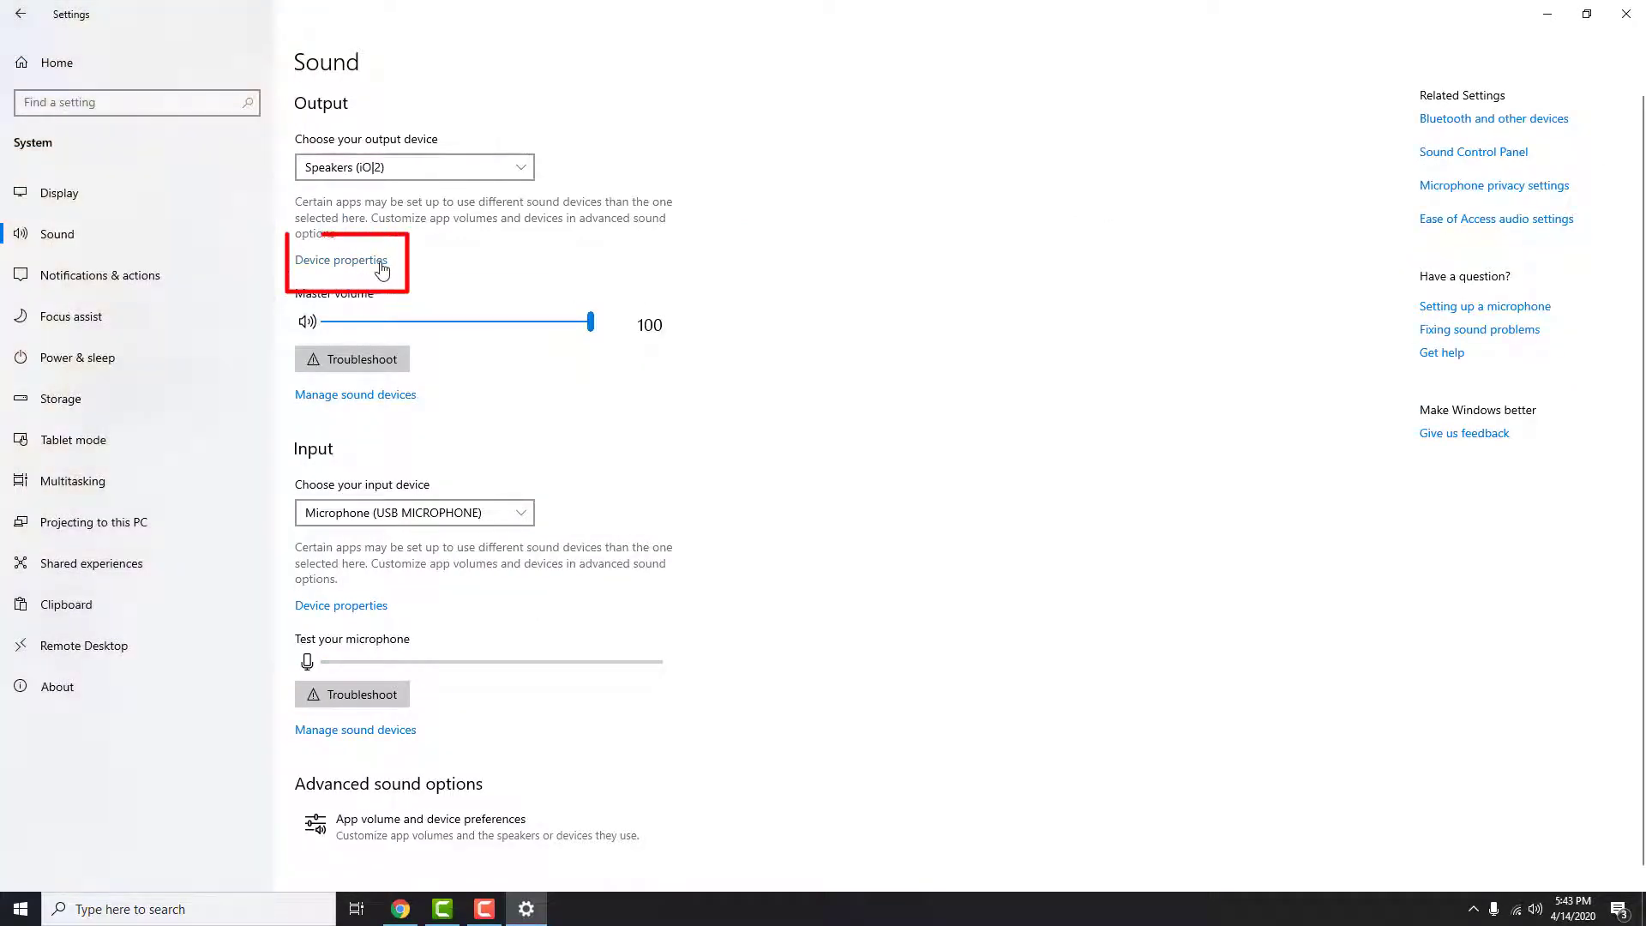
click(341, 259)
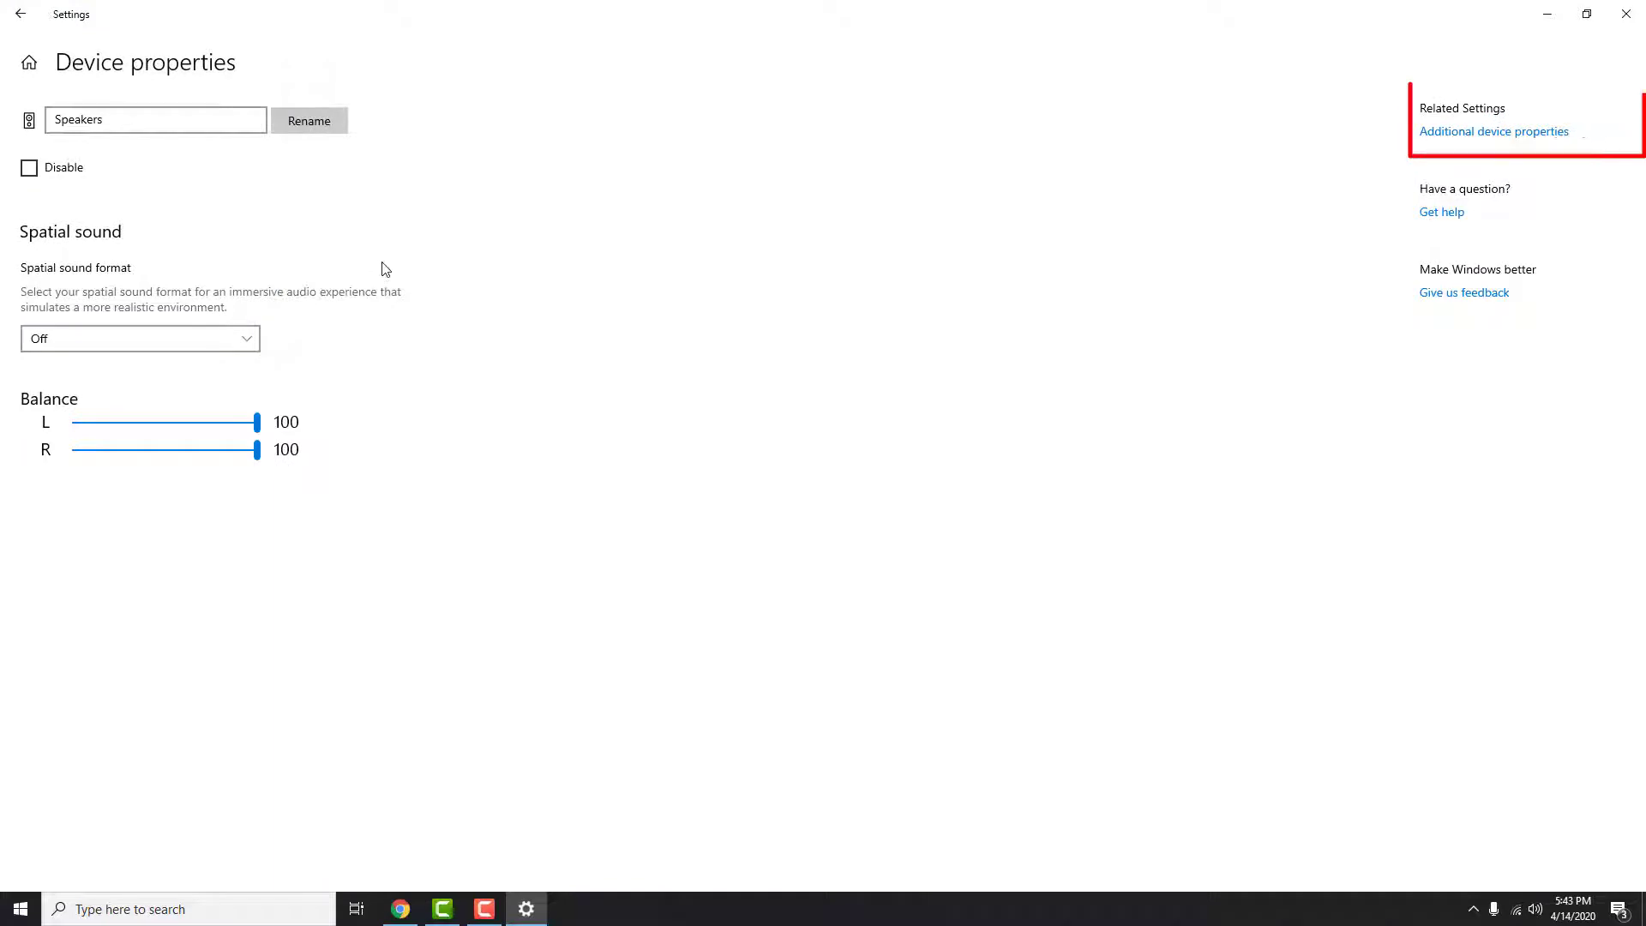
mouse_move(1493, 132)
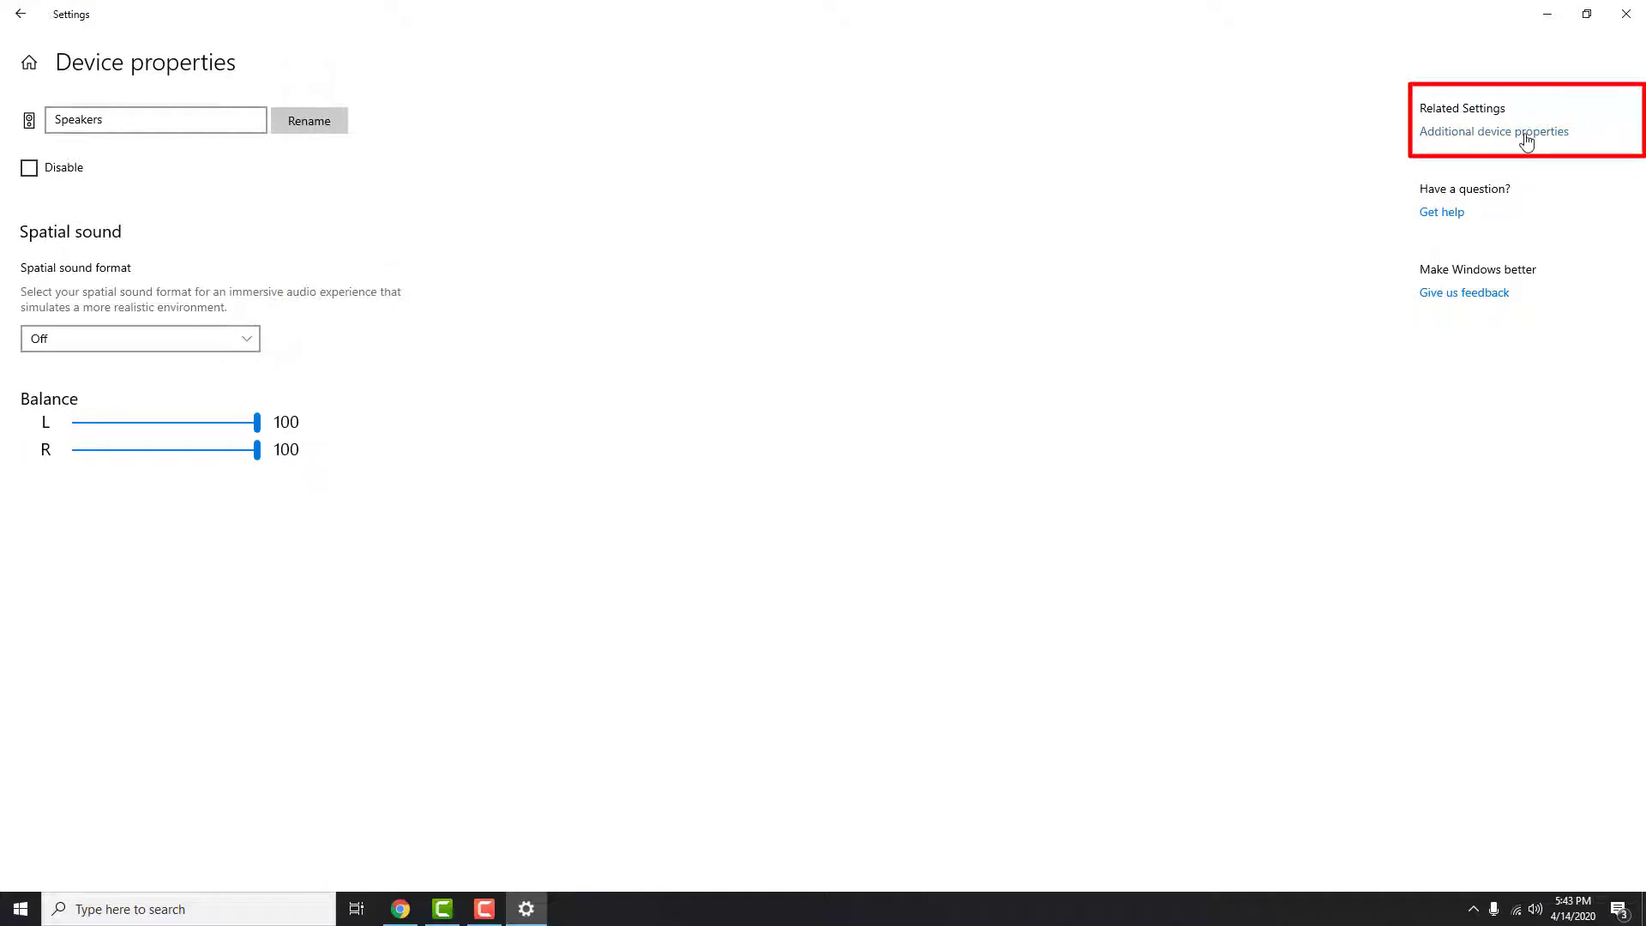
In Speakers Properties, return the level from 56 to 100 and enable Bass Boost under Enhancements
click(1494, 132)
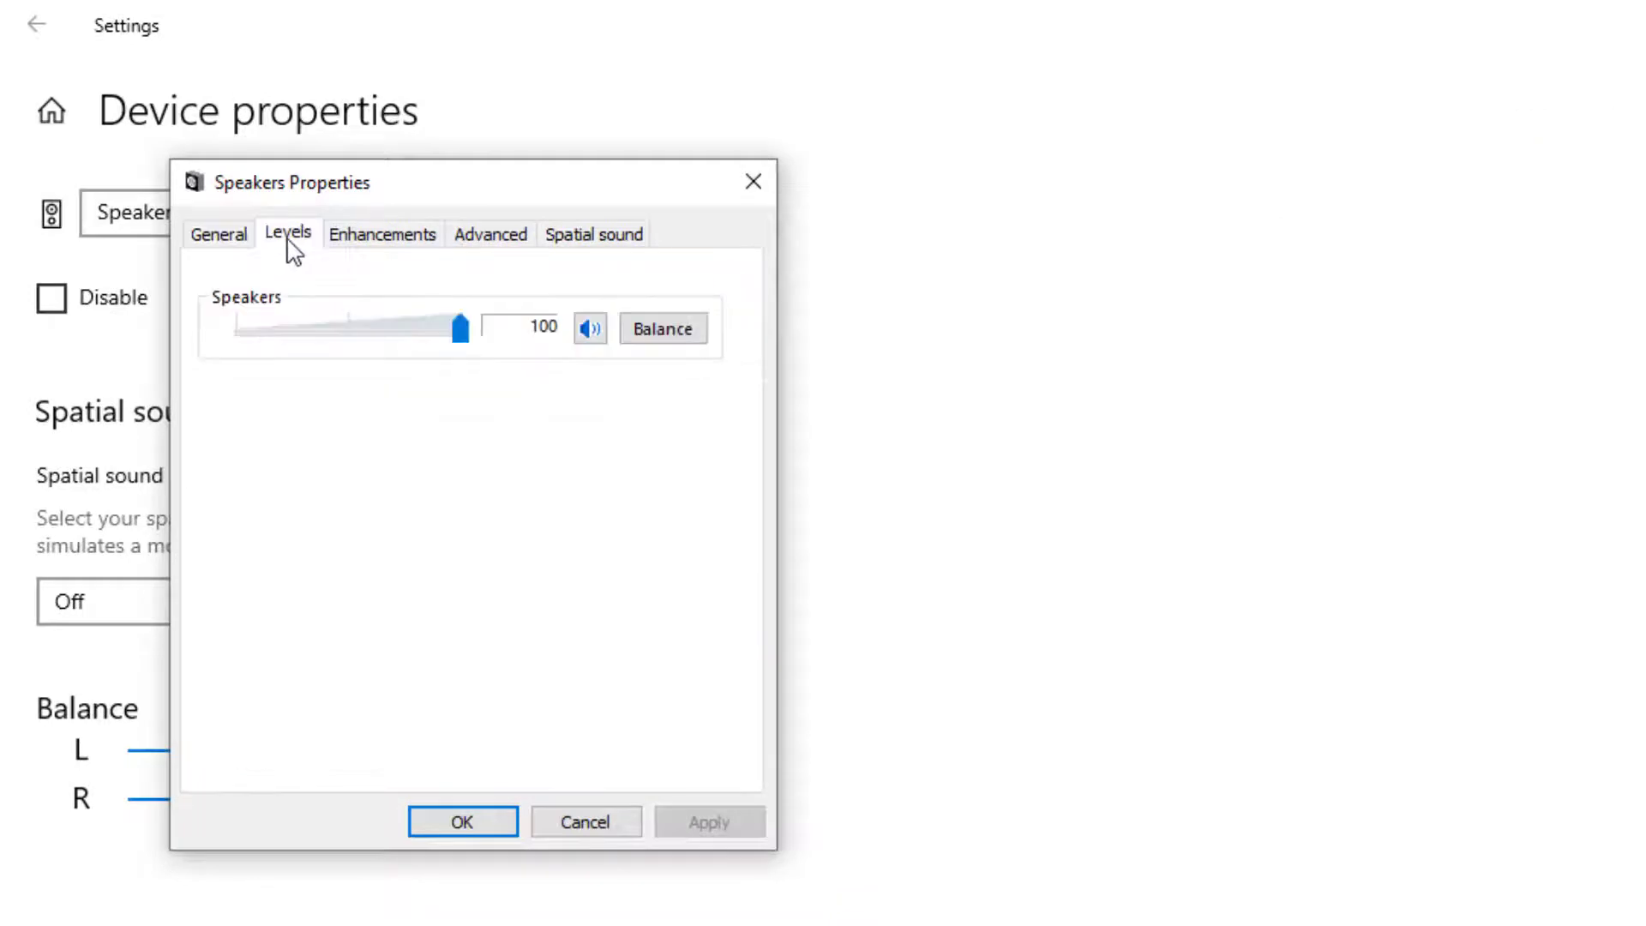
drag(459, 328, 362, 328)
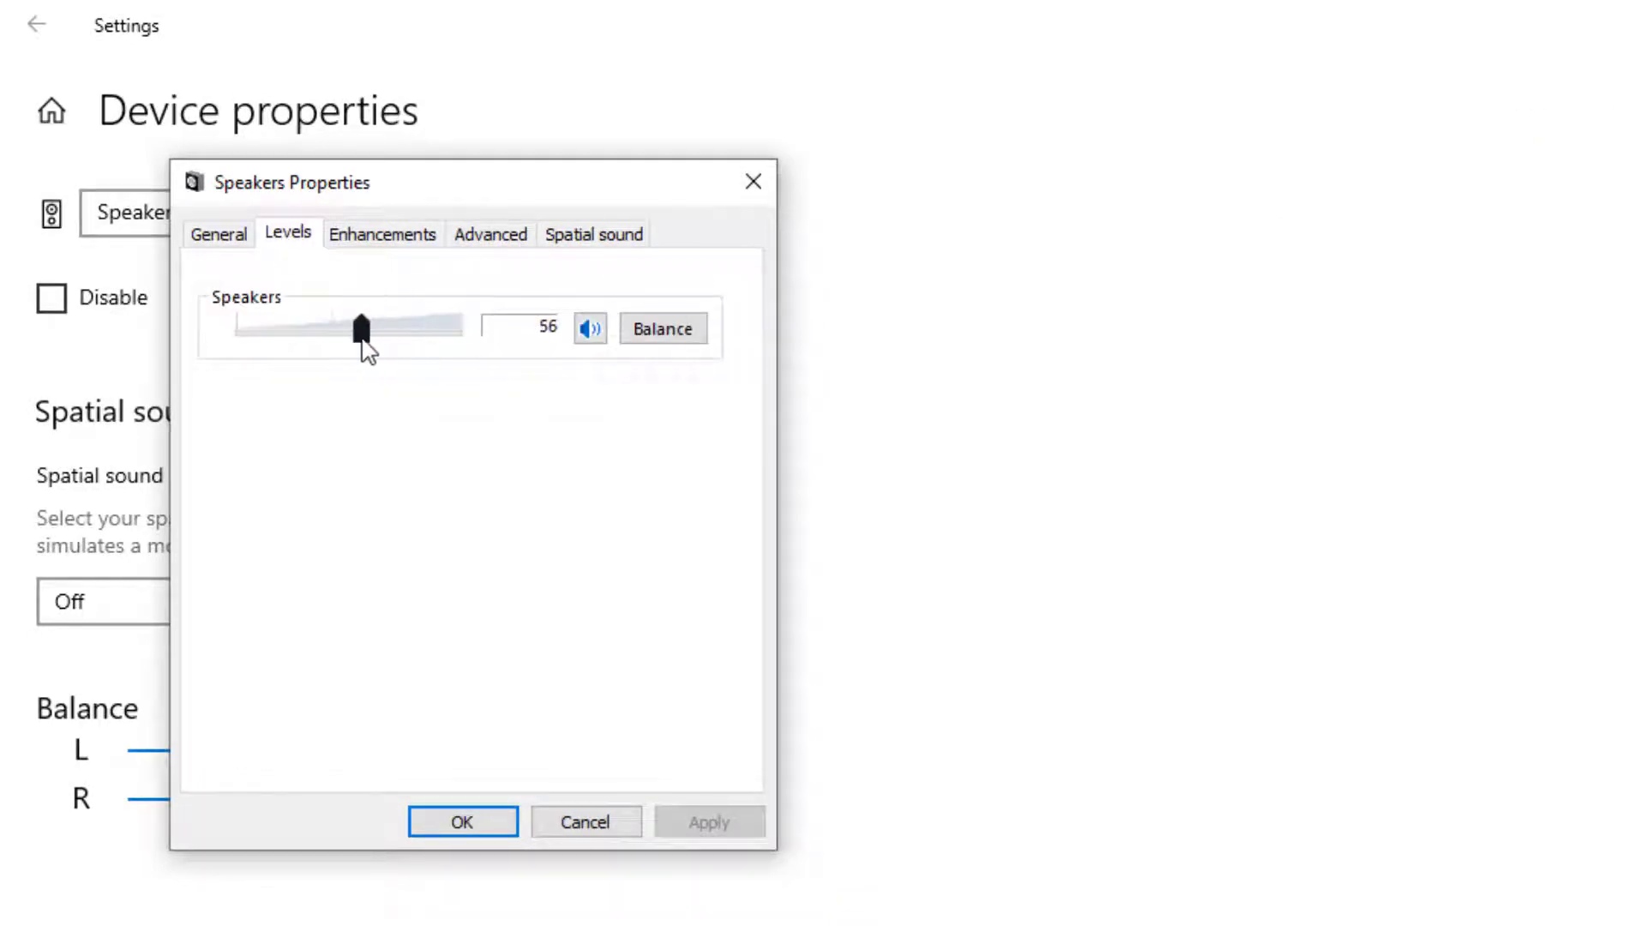
drag(362, 326, 460, 326)
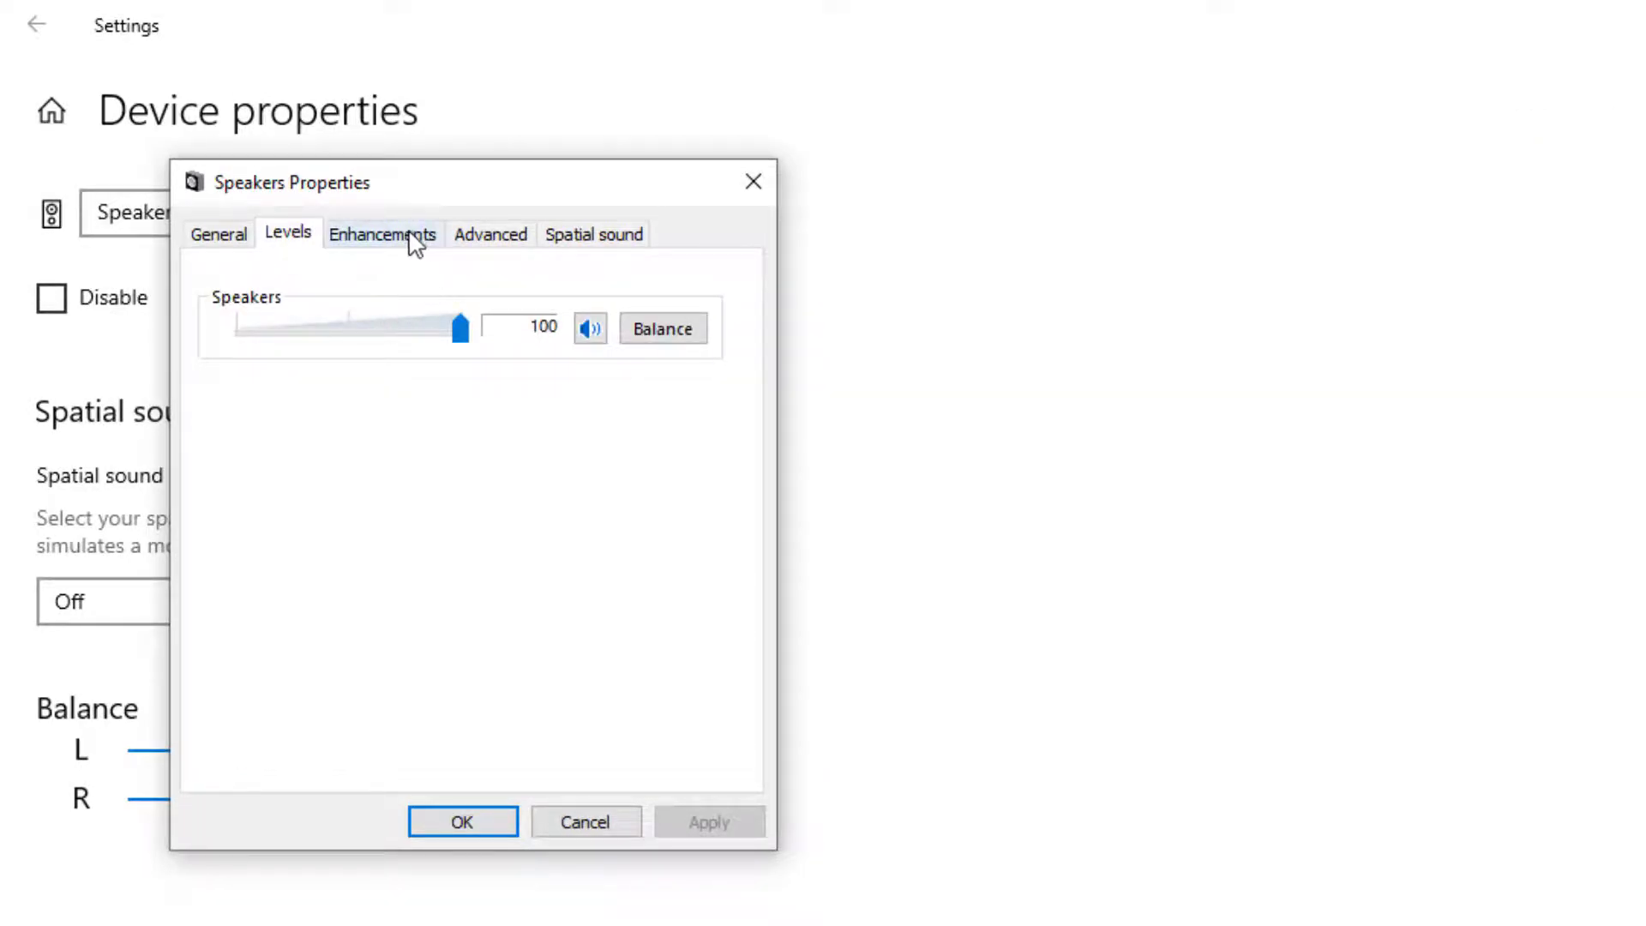
click(382, 233)
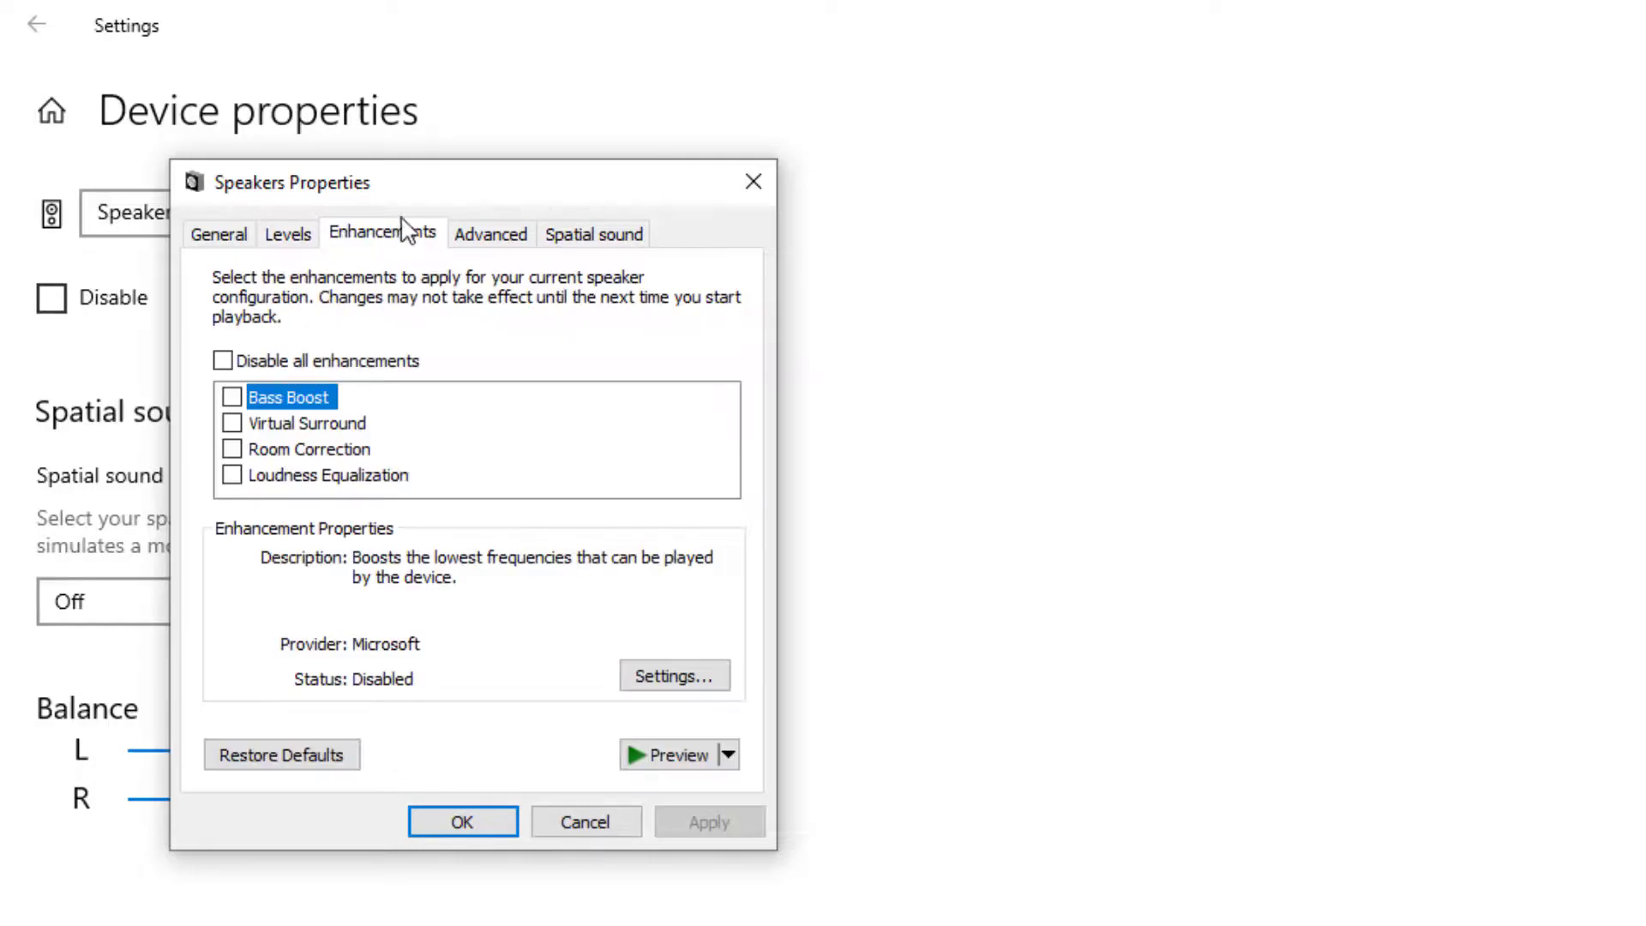
click(231, 422)
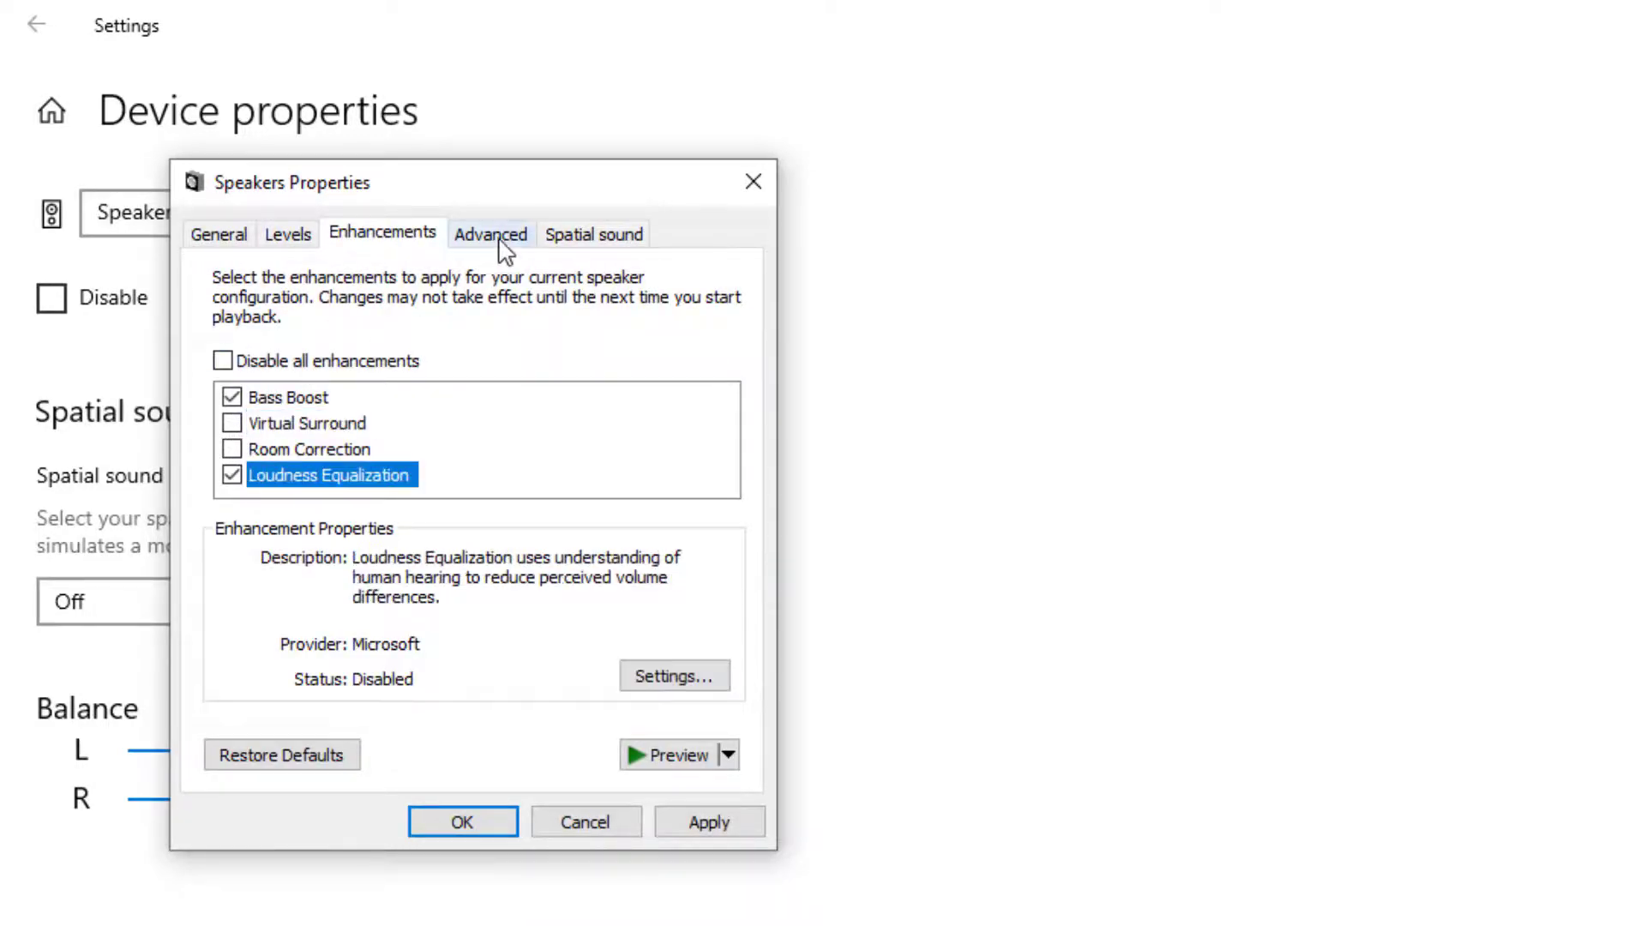
Set the Advanced default format to 24 bit, 44100 Hz (Studio Quality)
click(490, 233)
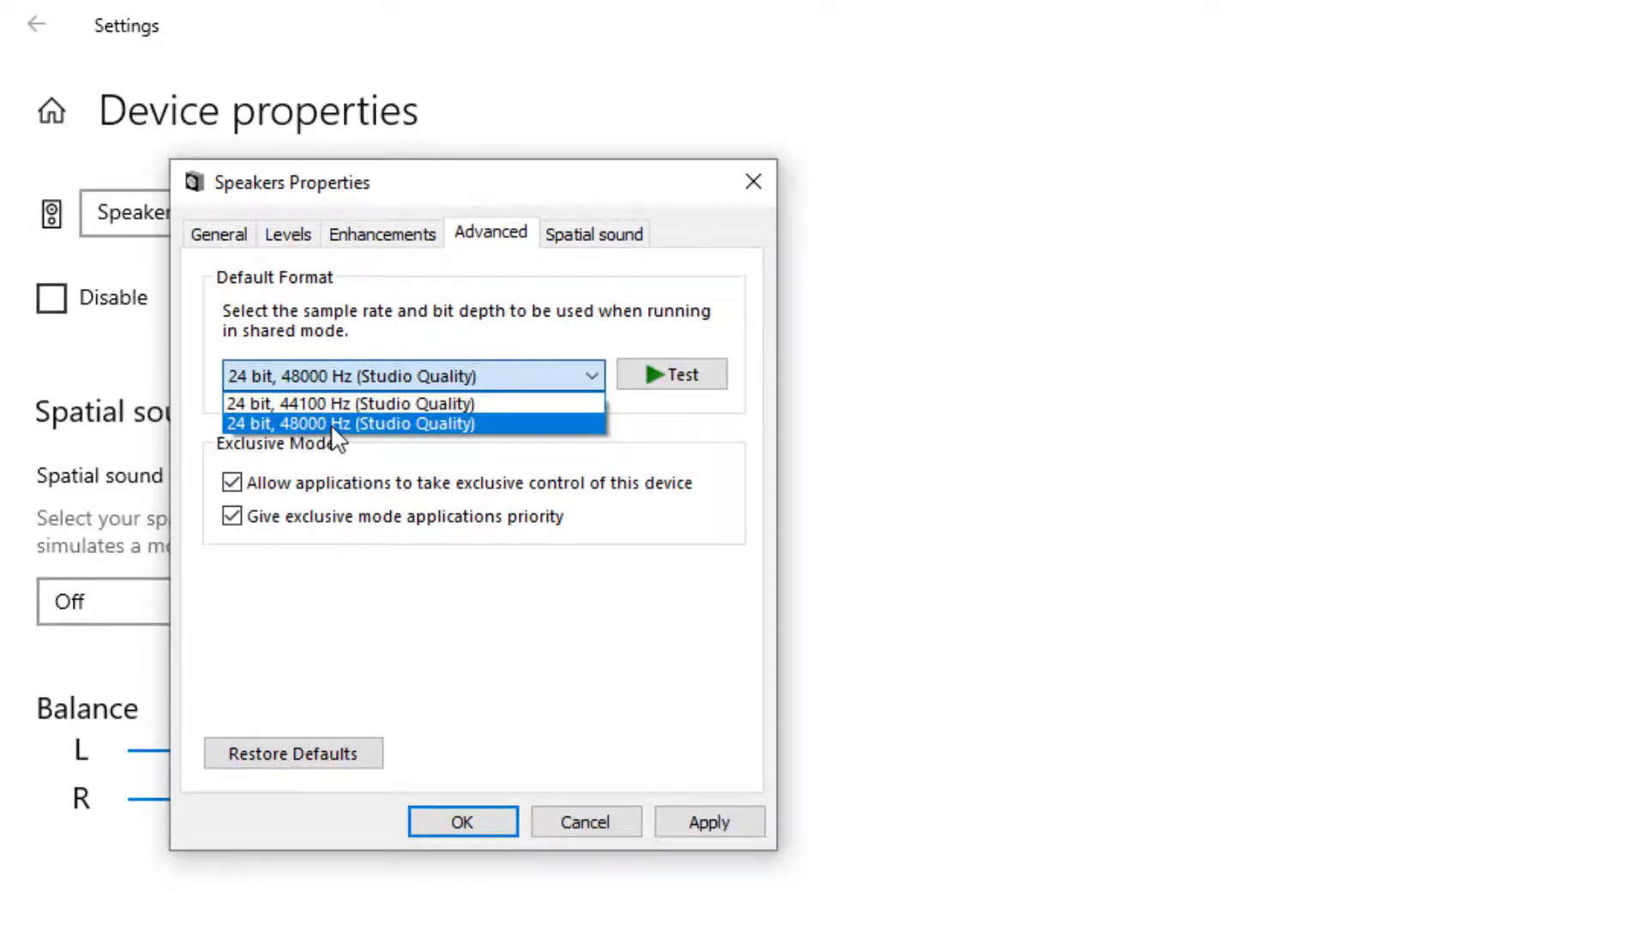
click(351, 401)
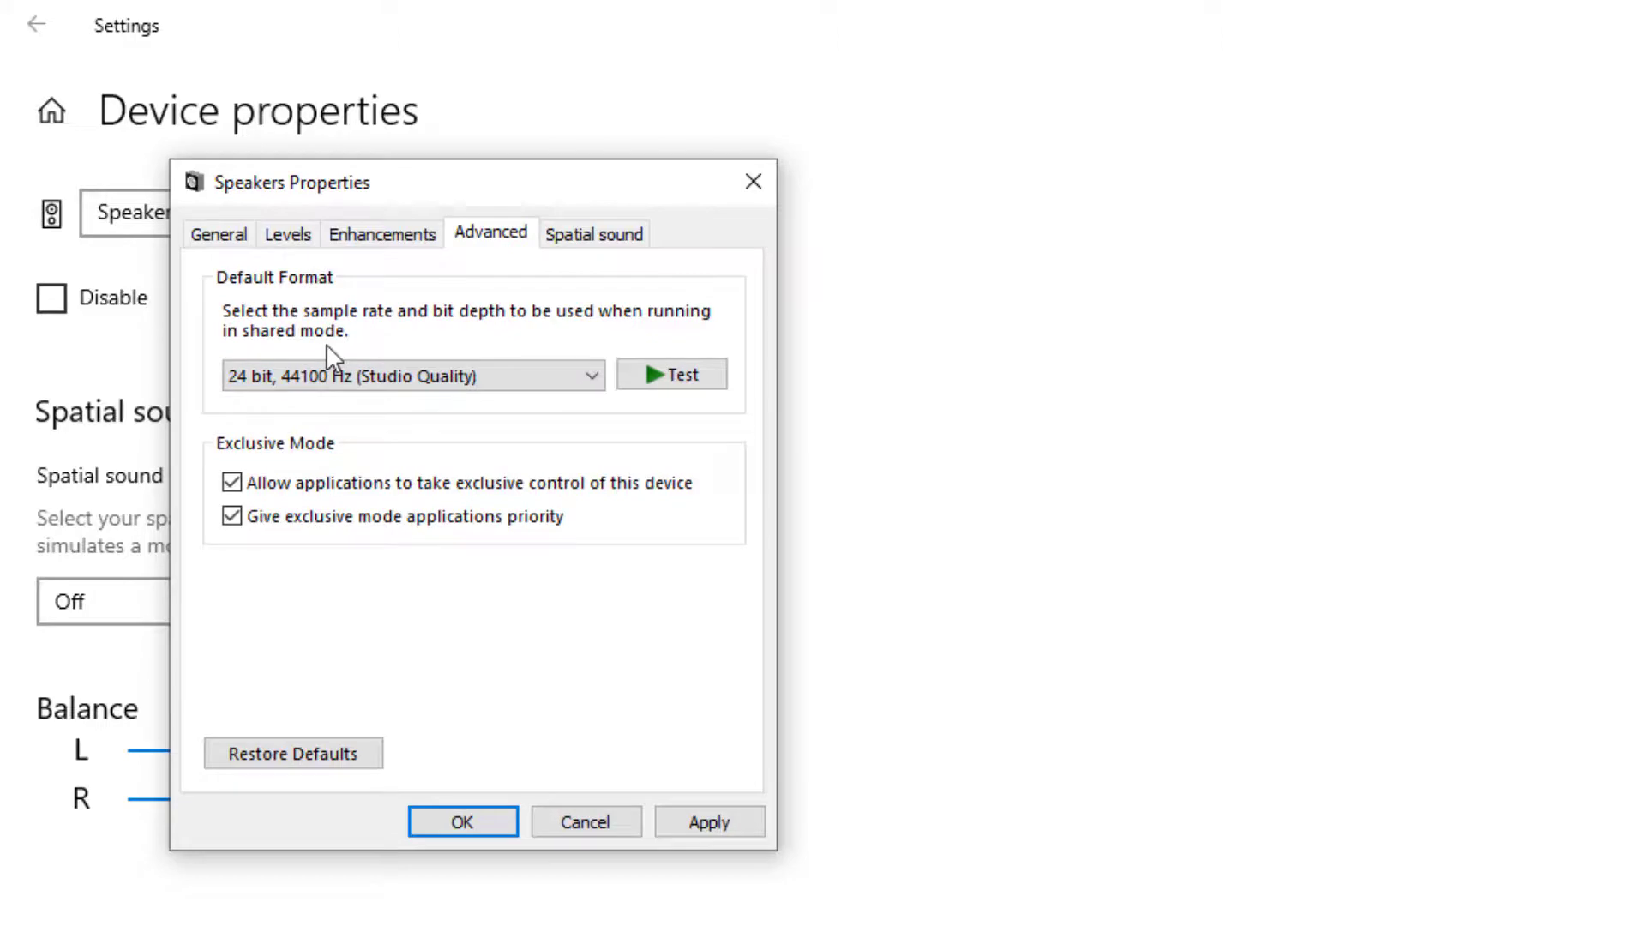